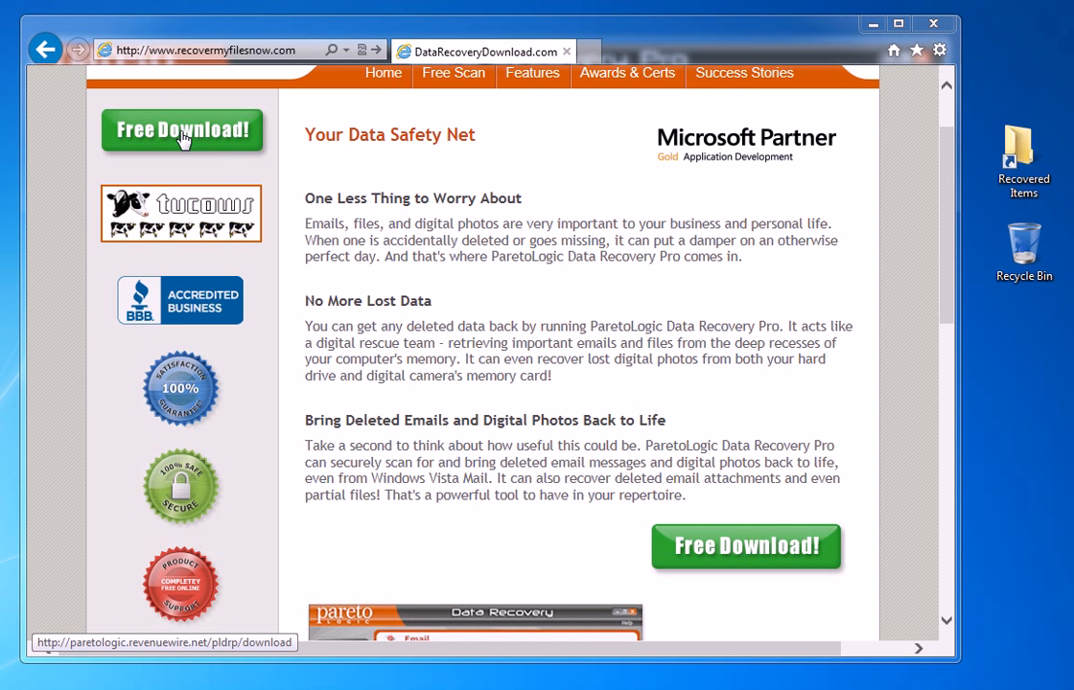
pyautogui.moveTo(88, 309)
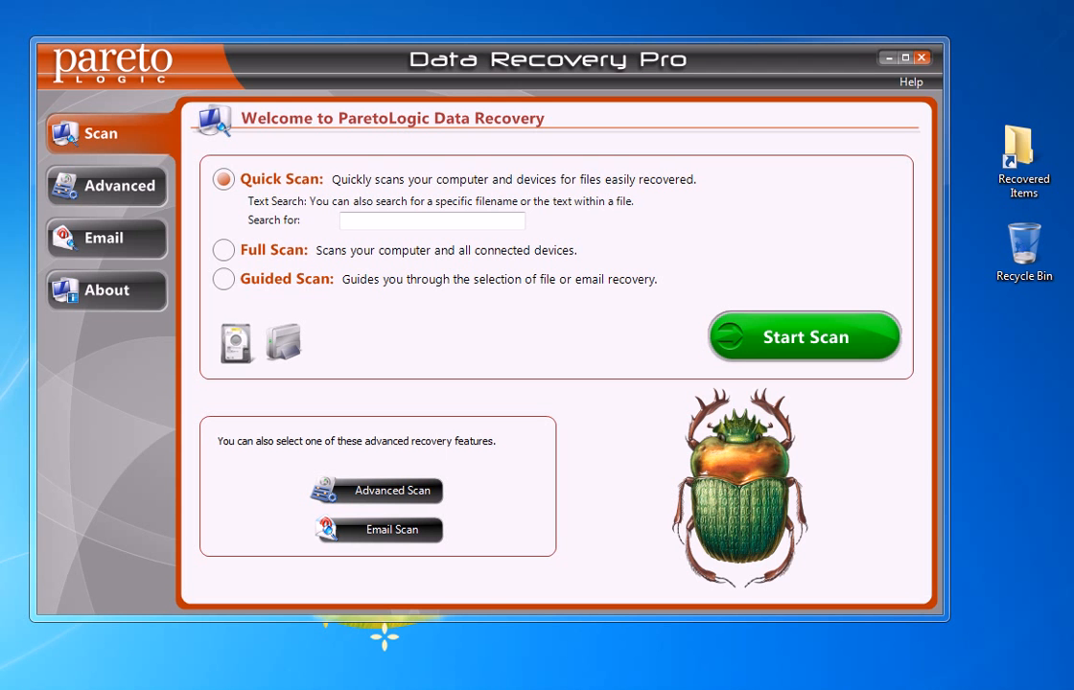
pyautogui.moveTo(416, 483)
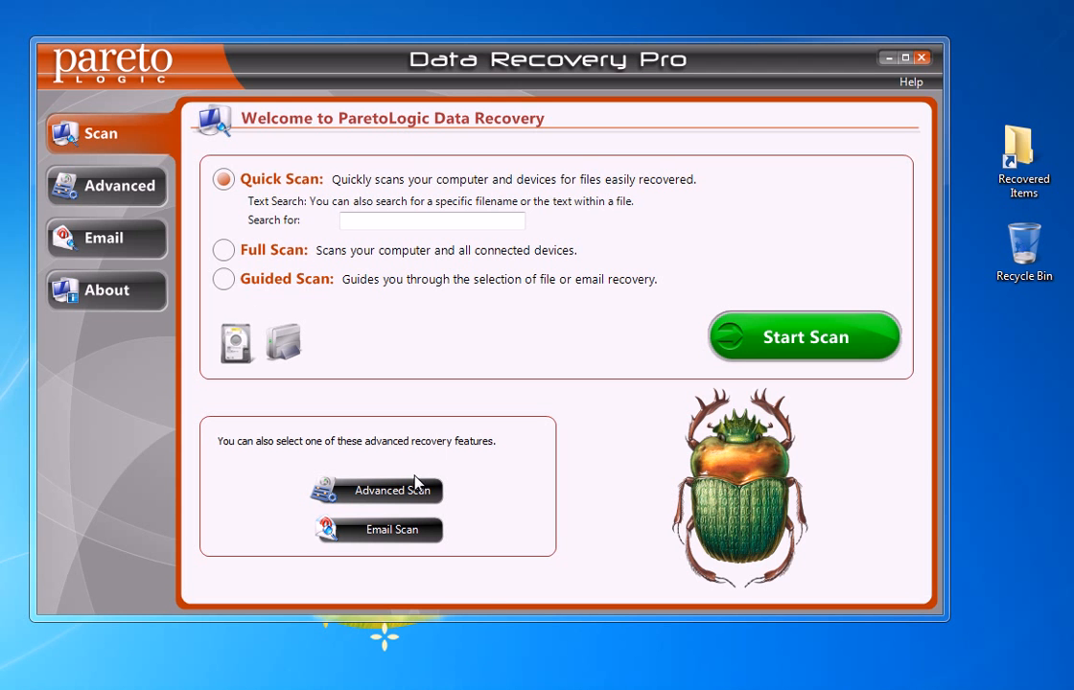
pyautogui.moveTo(230, 138)
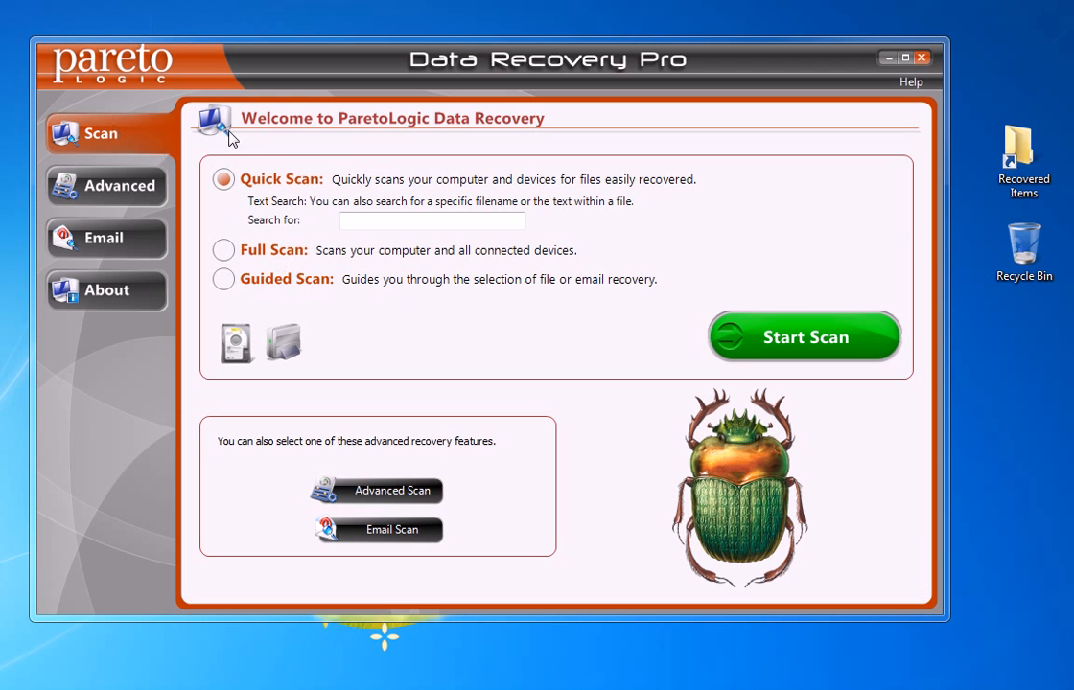
pyautogui.moveTo(357, 328)
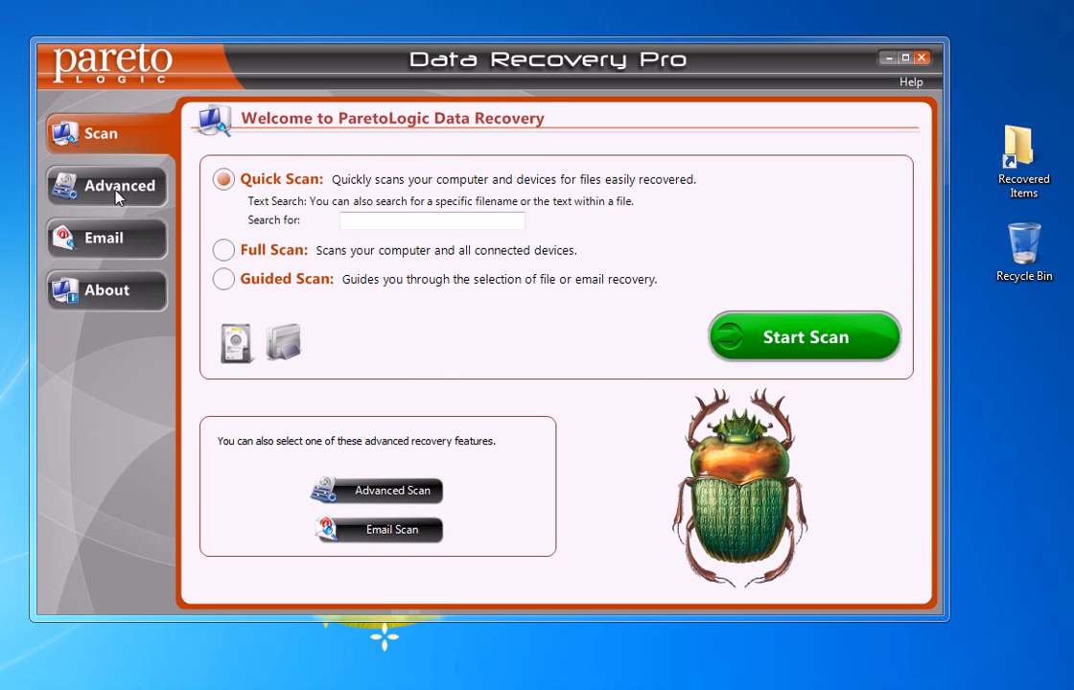
# Step: Switch the Welcome screen to the Advanced scan options in the left sidebar
pyautogui.click(106, 185)
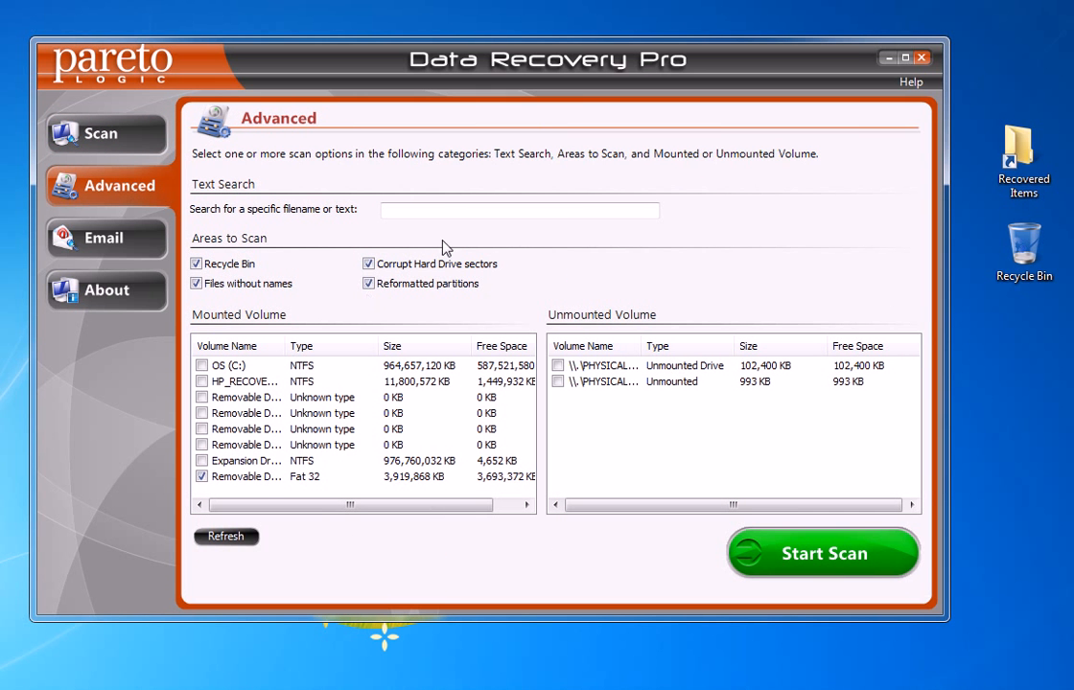
# Step: Start an advanced scan of only the FAT32 removable disk, with OS (C:) unchecked
pyautogui.click(518, 209)
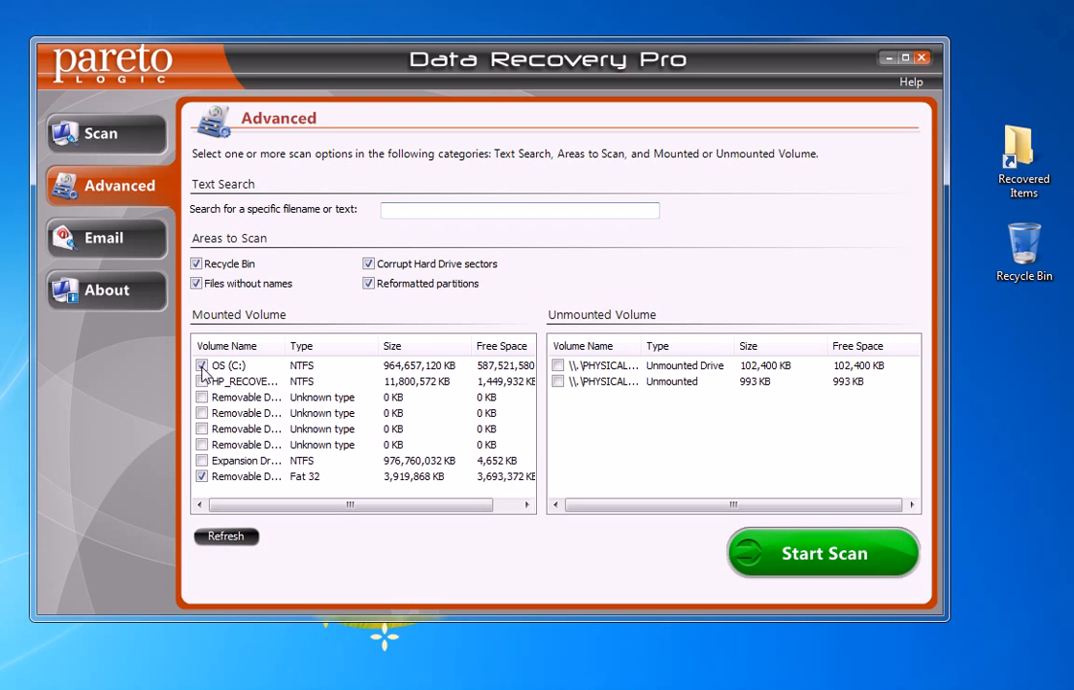
pyautogui.click(201, 365)
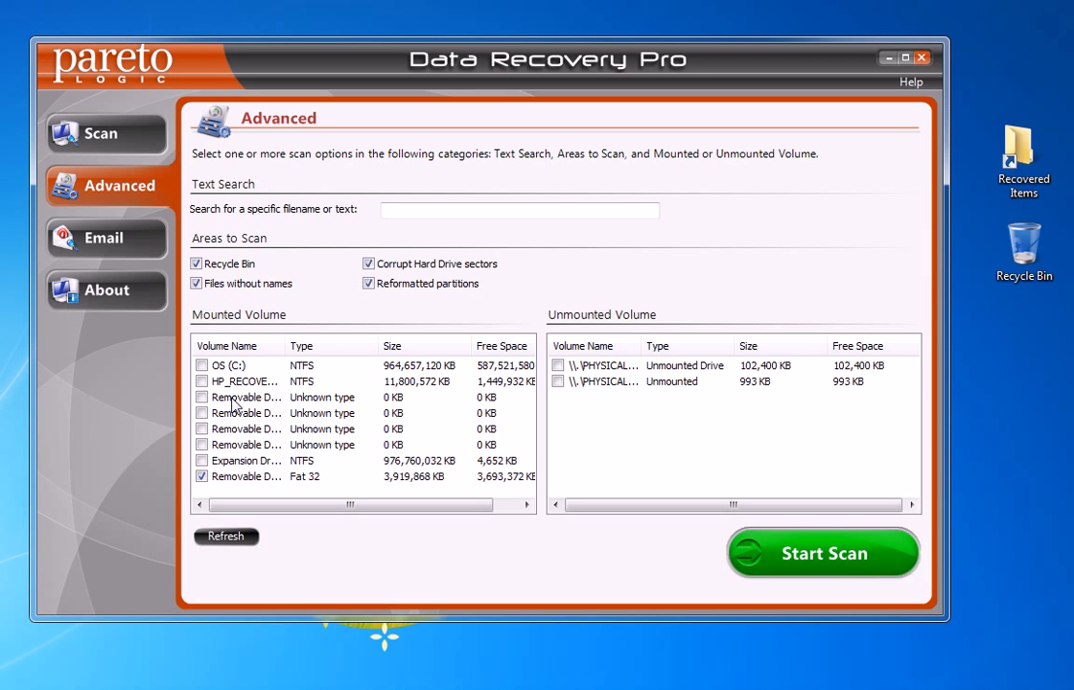
pyautogui.moveTo(246, 487)
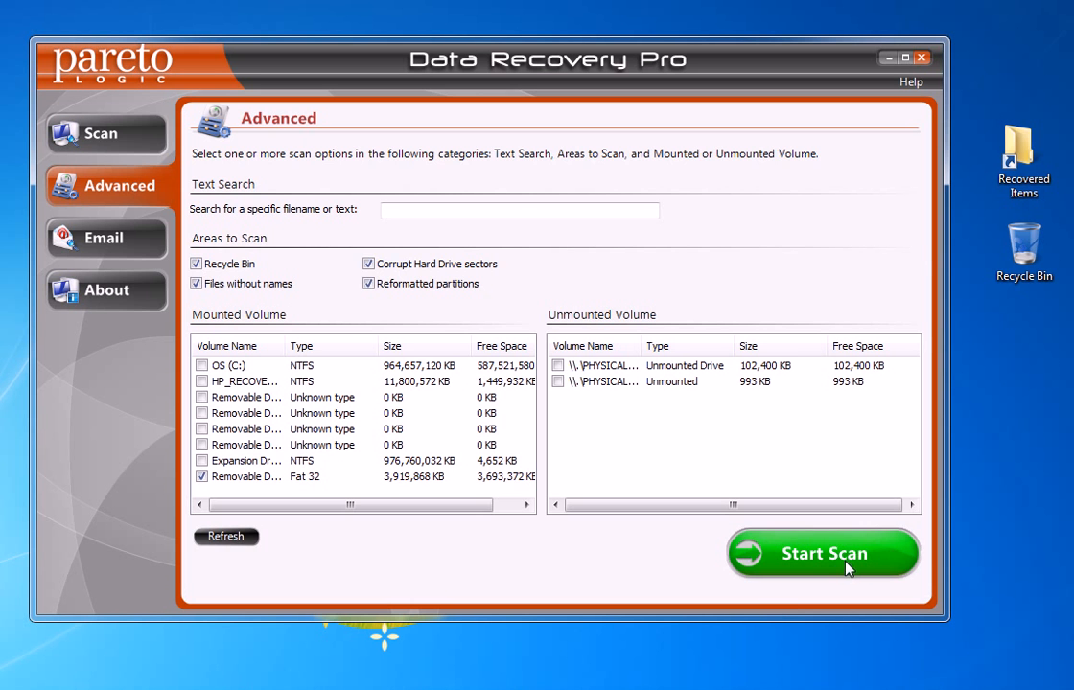
pyautogui.click(822, 552)
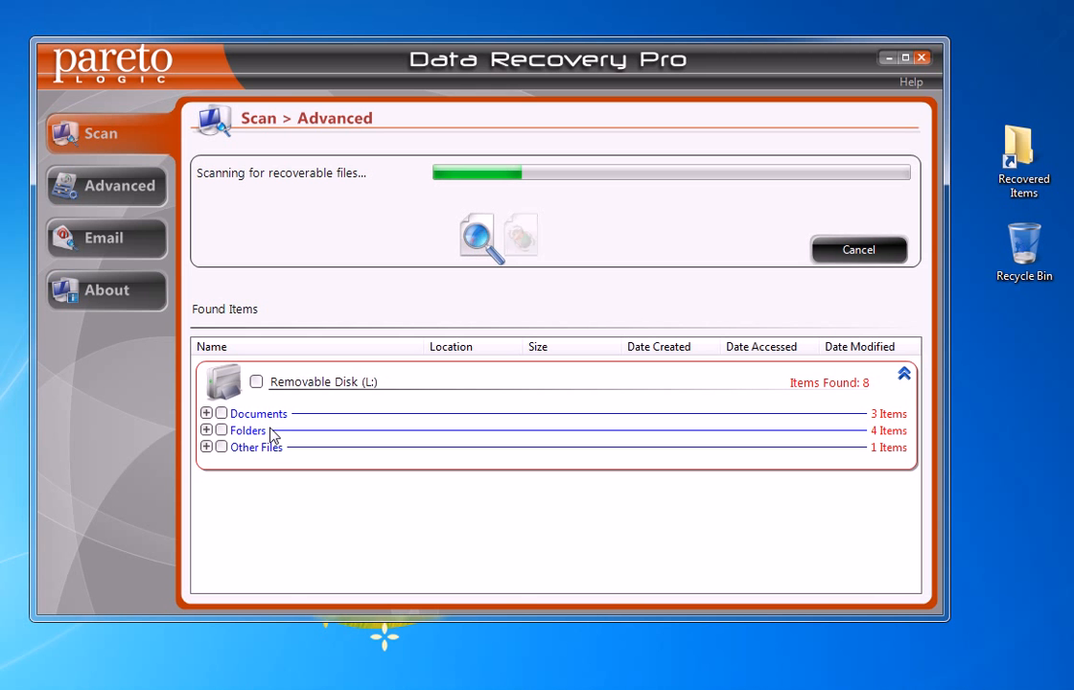
pyautogui.moveTo(272, 434)
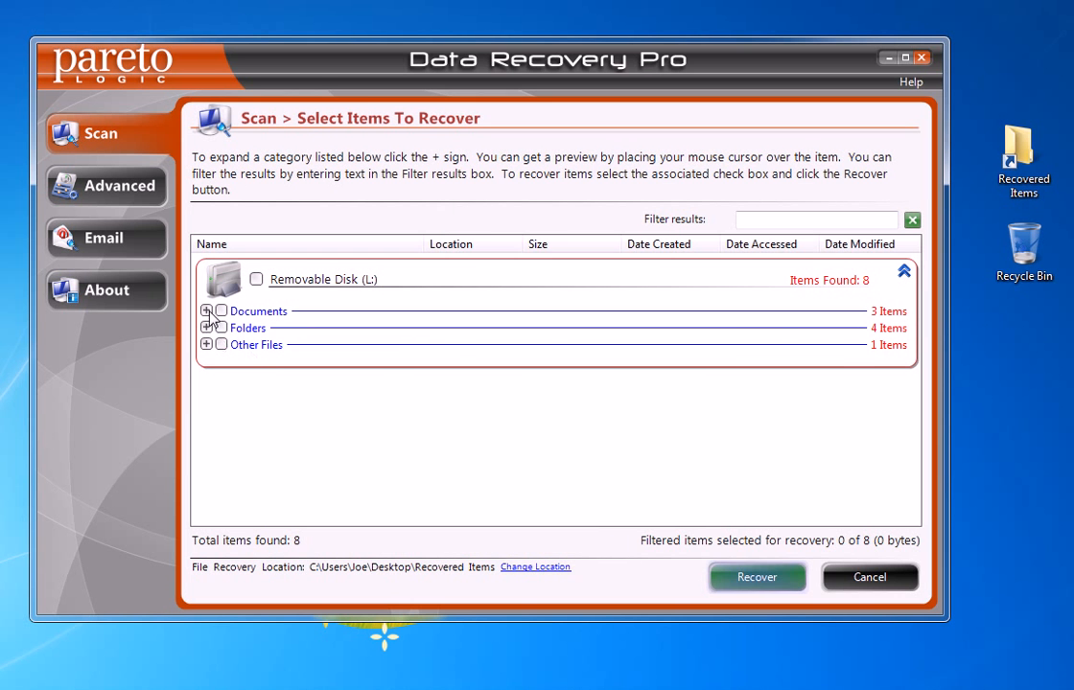
# Step: Tick 08_Budget.xls, ~$08_Budget.xlsx and 08_Budget.xlsx under Documents, 3 of 8 items selected
pyautogui.click(207, 310)
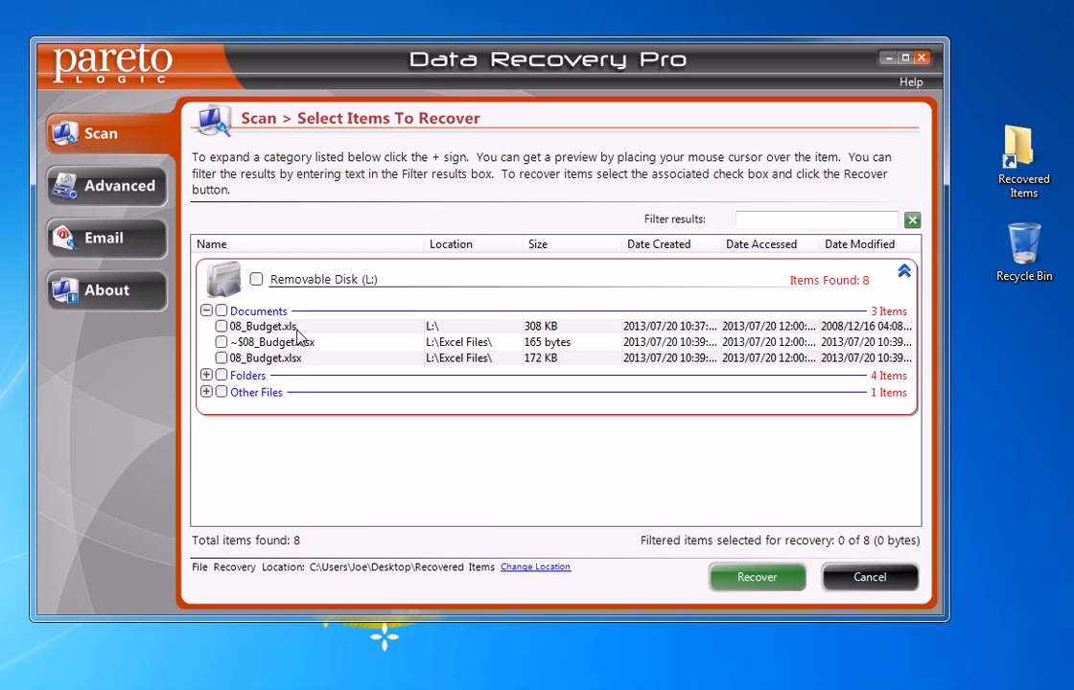
pyautogui.moveTo(296, 372)
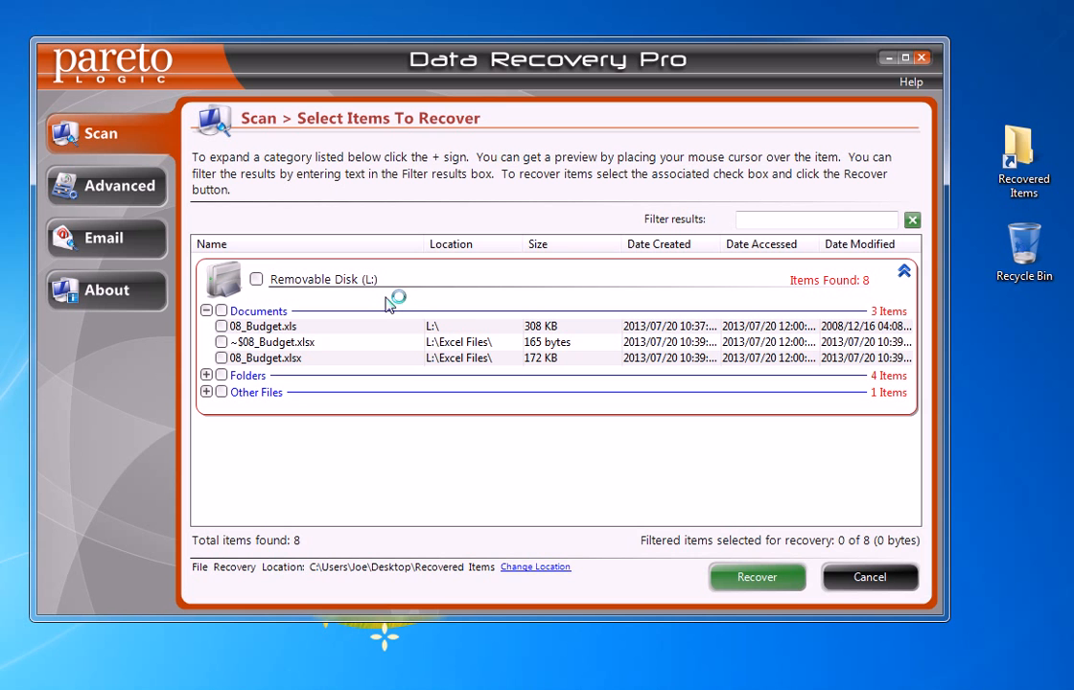
pyautogui.moveTo(388, 303)
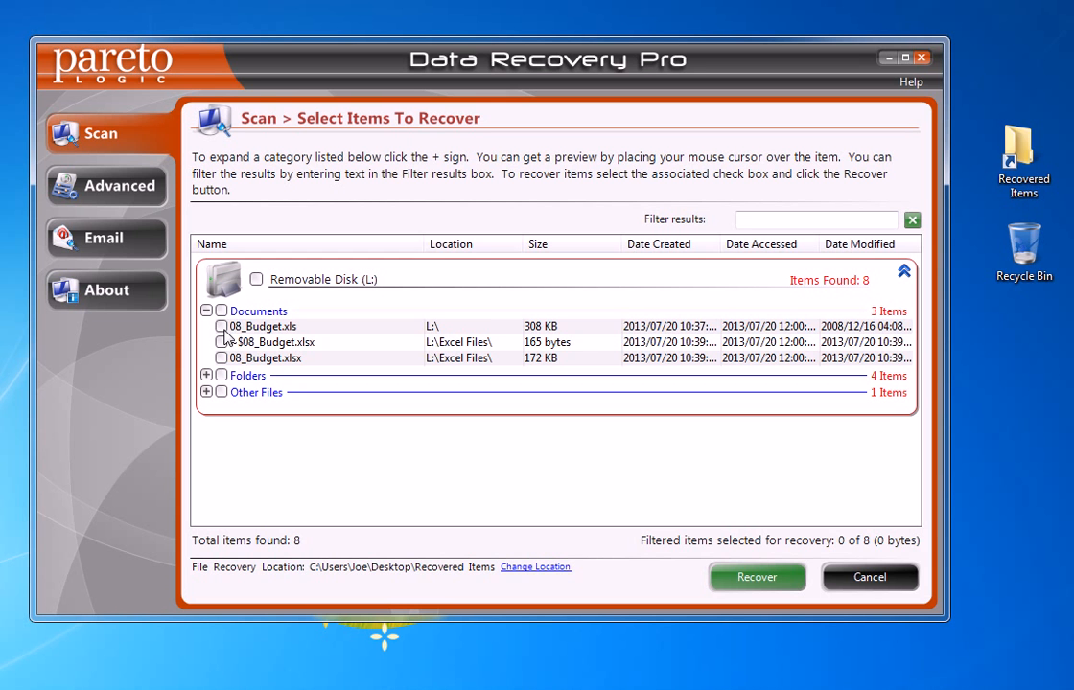
pyautogui.click(220, 326)
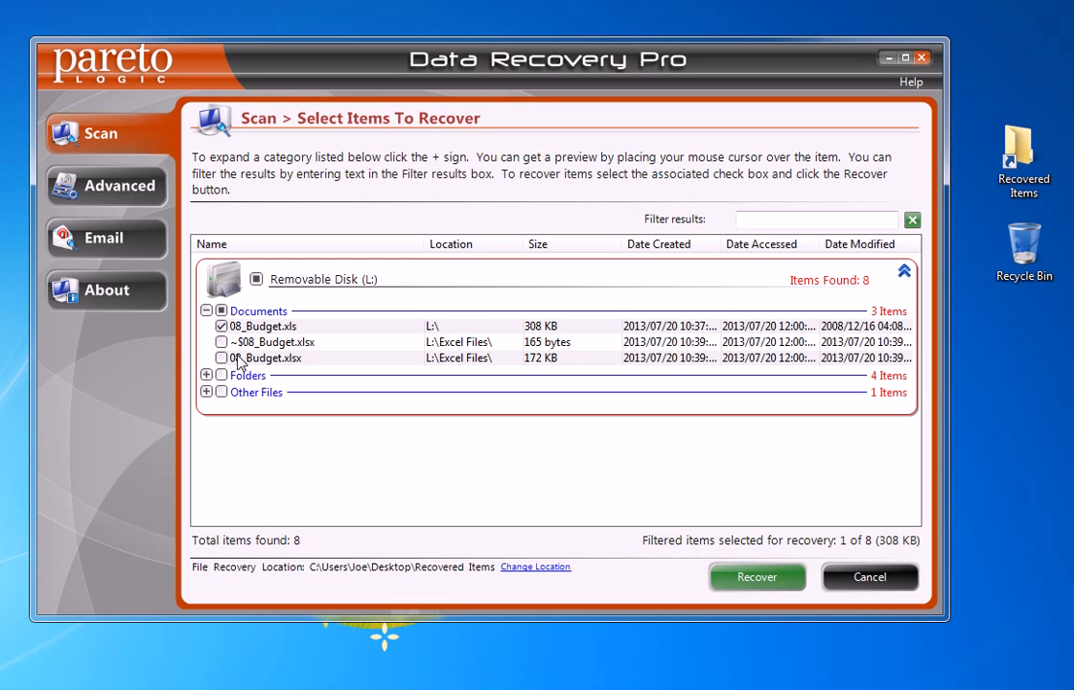
pyautogui.click(219, 358)
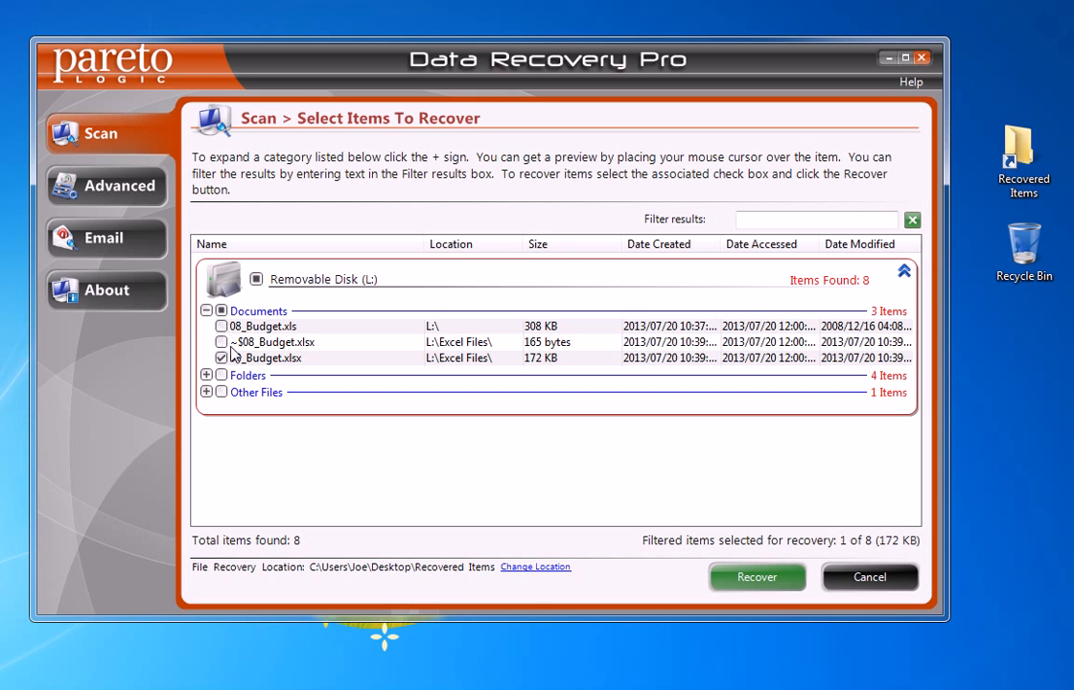
pyautogui.click(222, 310)
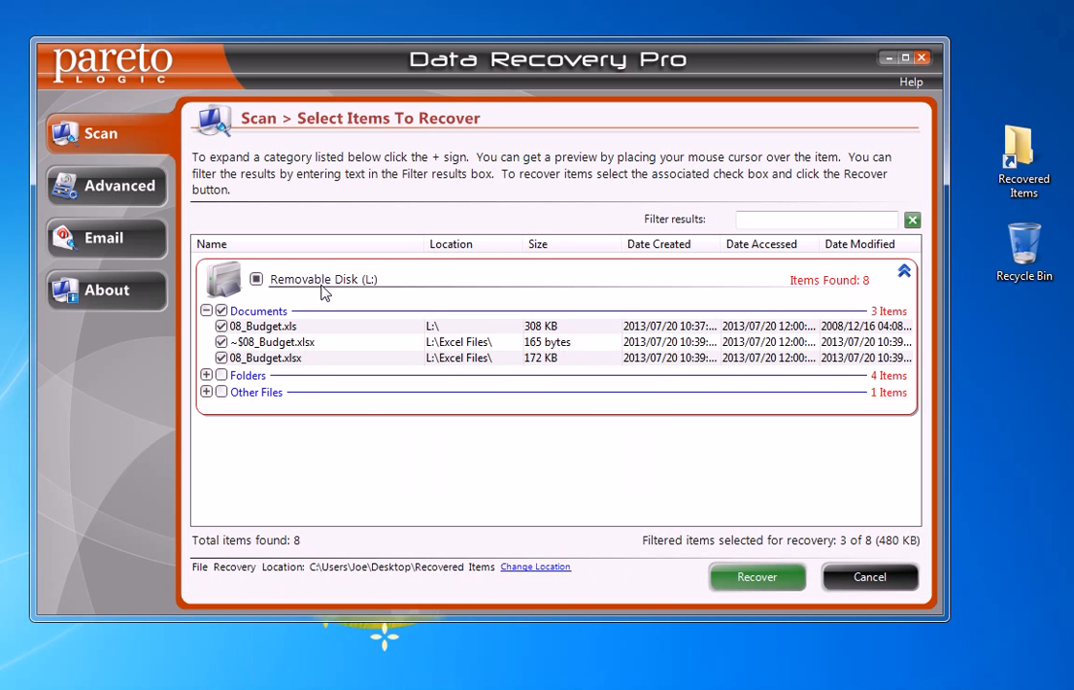
pyautogui.moveTo(349, 318)
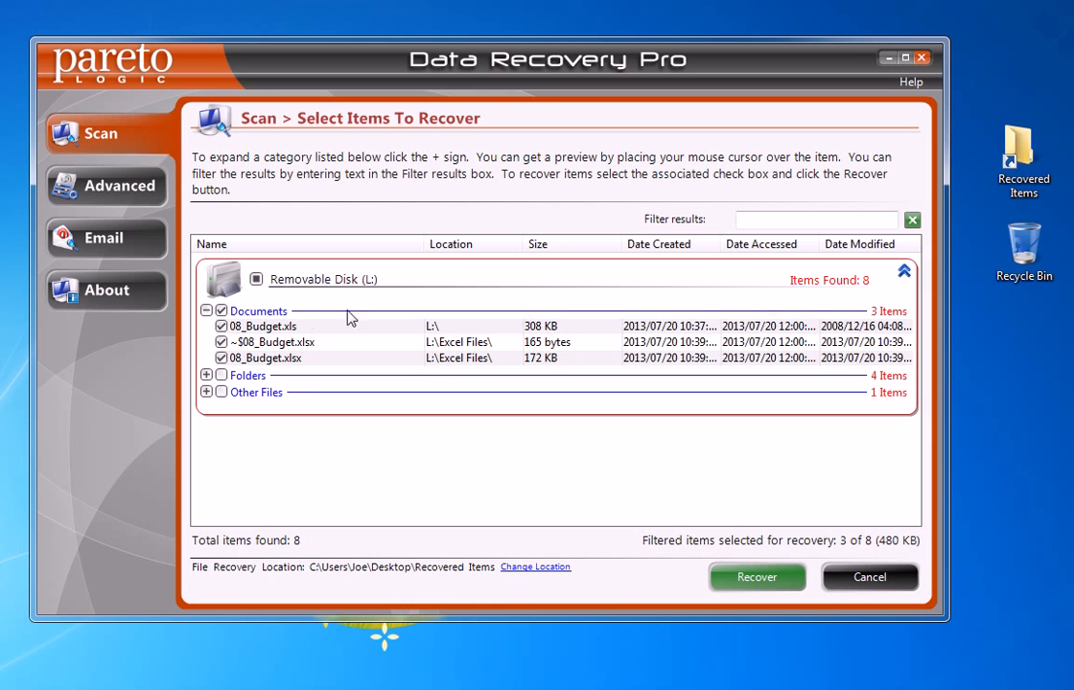
pyautogui.moveTo(242, 611)
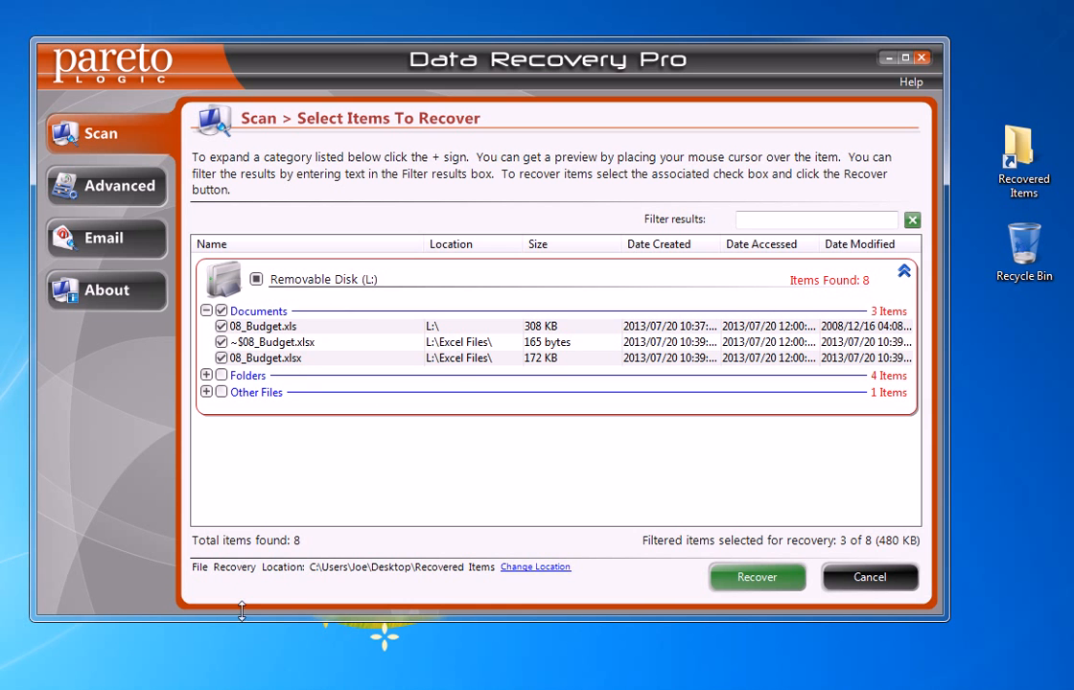
pyautogui.moveTo(533, 576)
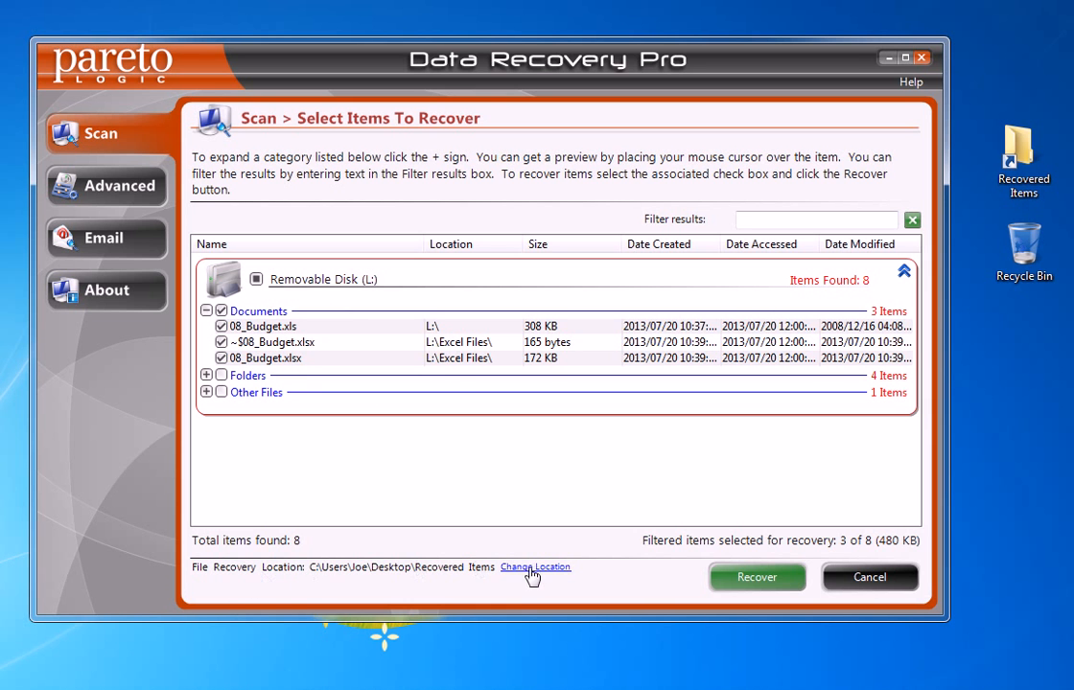
pyautogui.moveTo(527, 579)
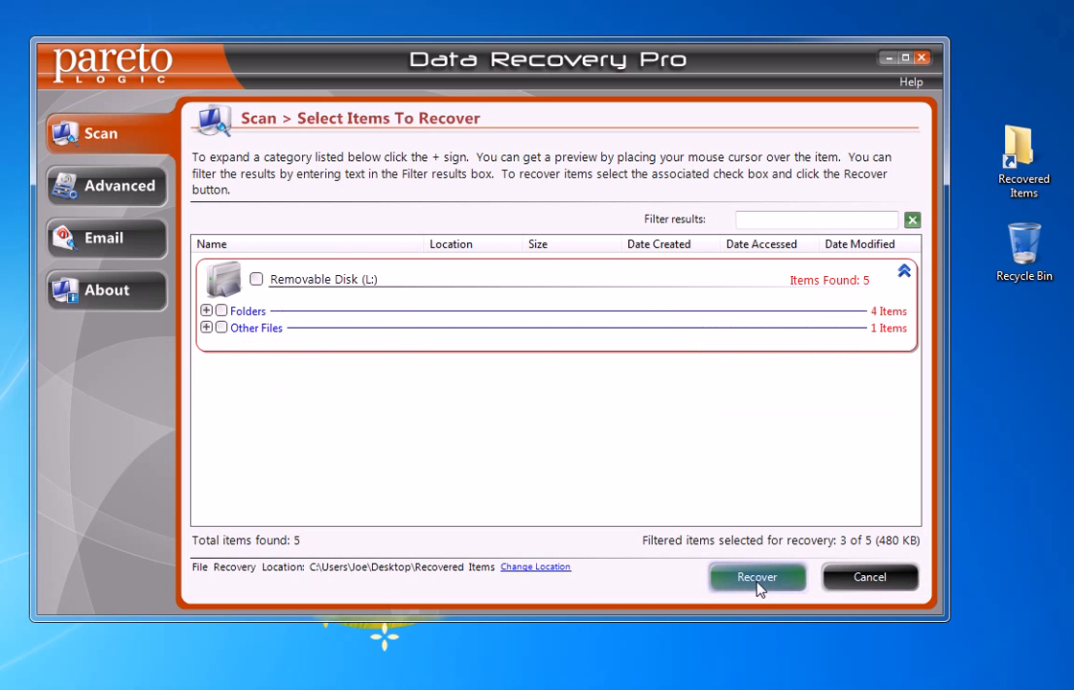
# Step: Recover the three marked budget spreadsheets into the Recovered Items folder
pyautogui.click(755, 575)
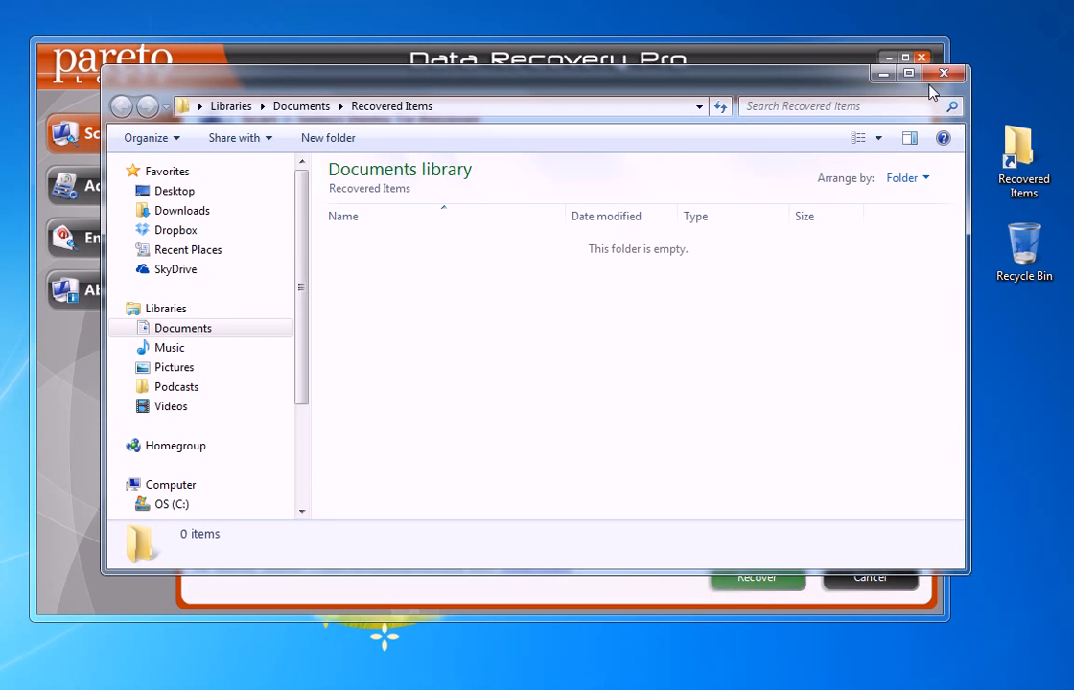
# Step: View the six recovered budget files in the desktop Recovered Items folder, then close it
pyautogui.click(943, 73)
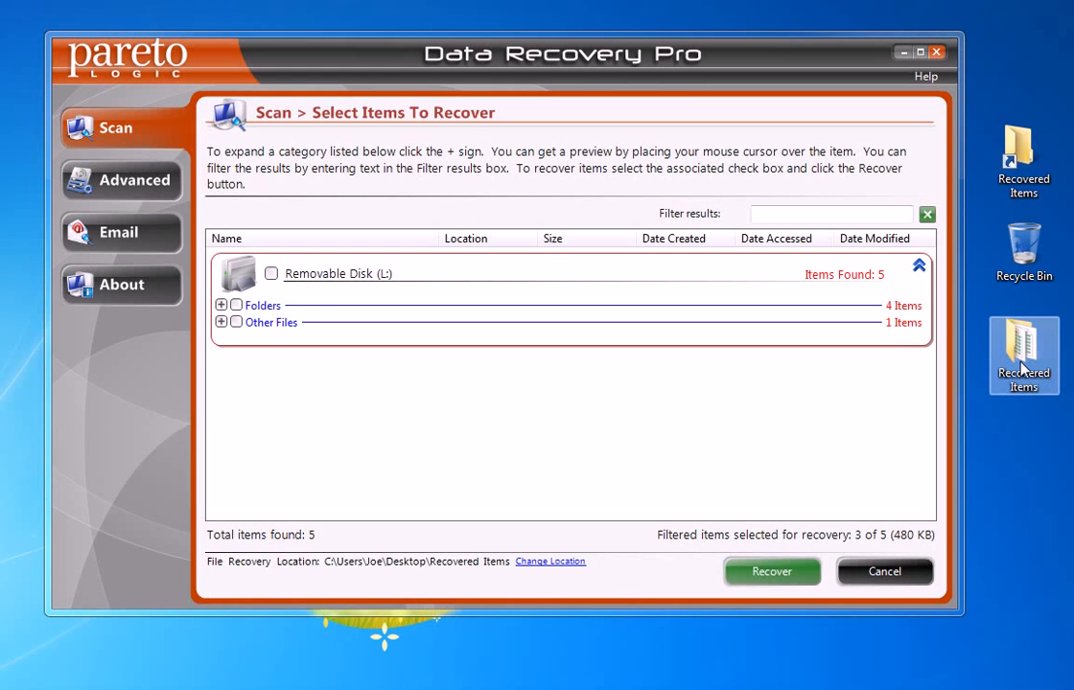
pyautogui.doubleClick(1024, 355)
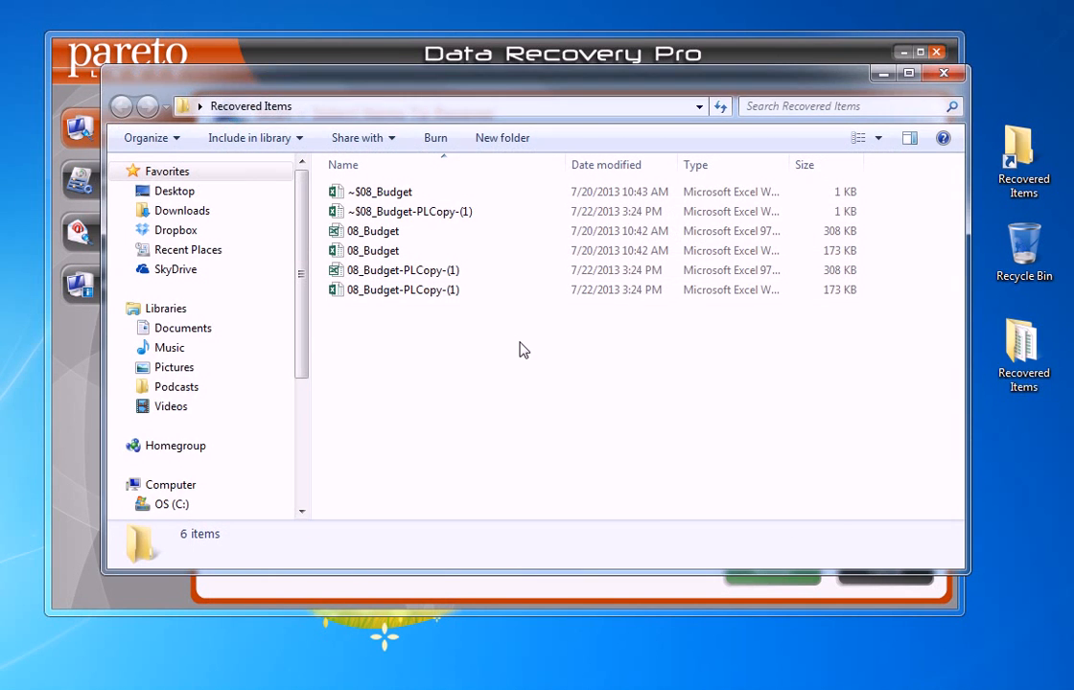
pyautogui.click(381, 192)
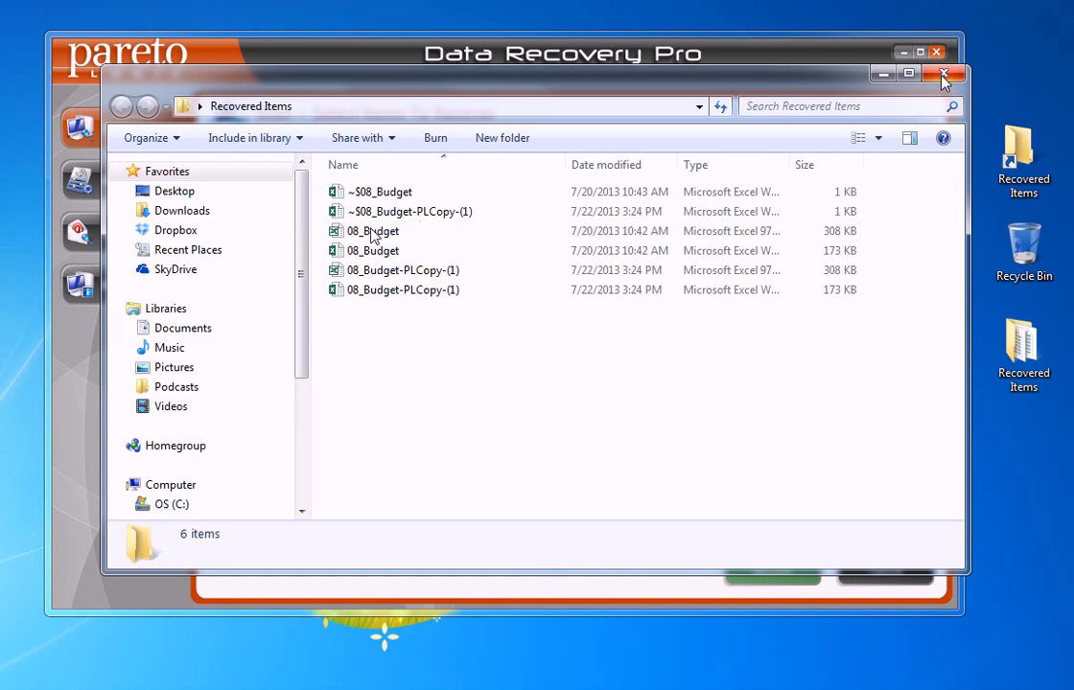
pyautogui.click(944, 73)
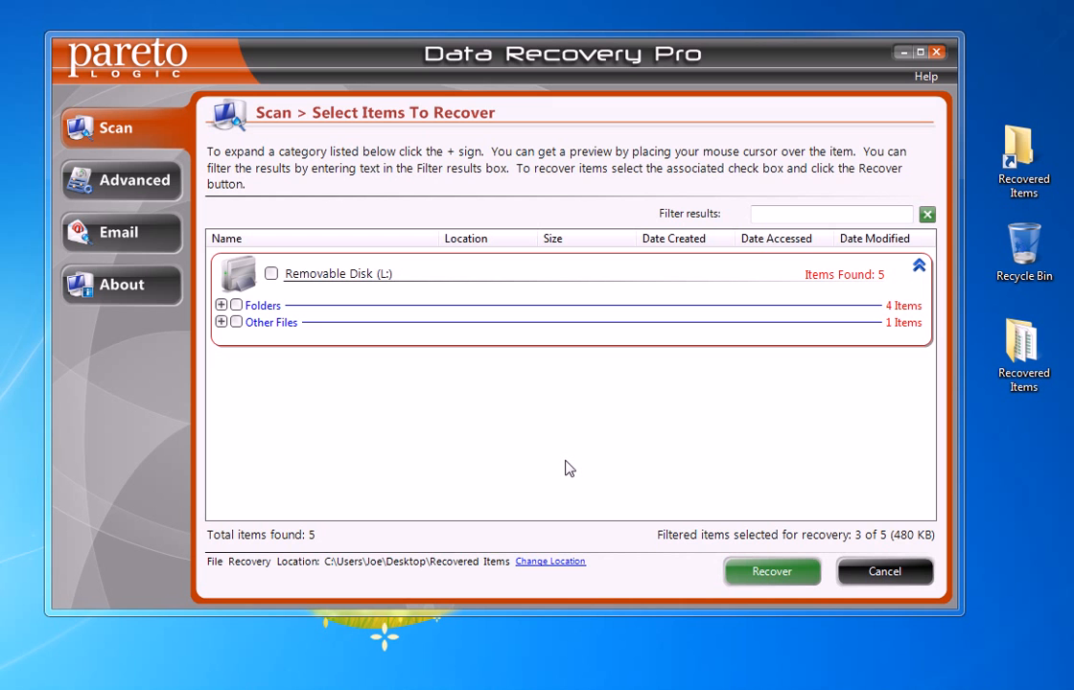